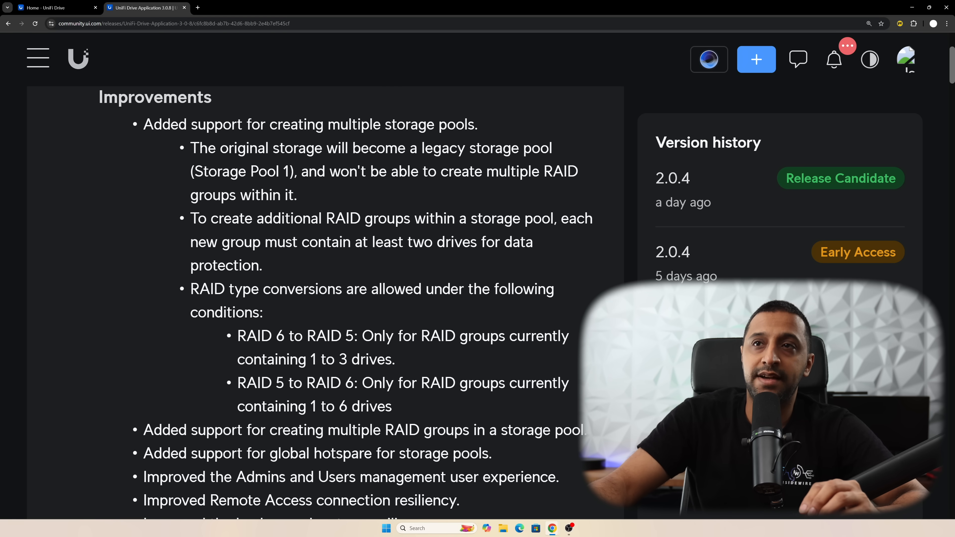
# Step: Highlight the release note about additional RAID groups, the two-drive requirement and the RAID 6 to RAID 5 condition
pyautogui.moveTo(209, 148); pyautogui.dragTo(522, 148)
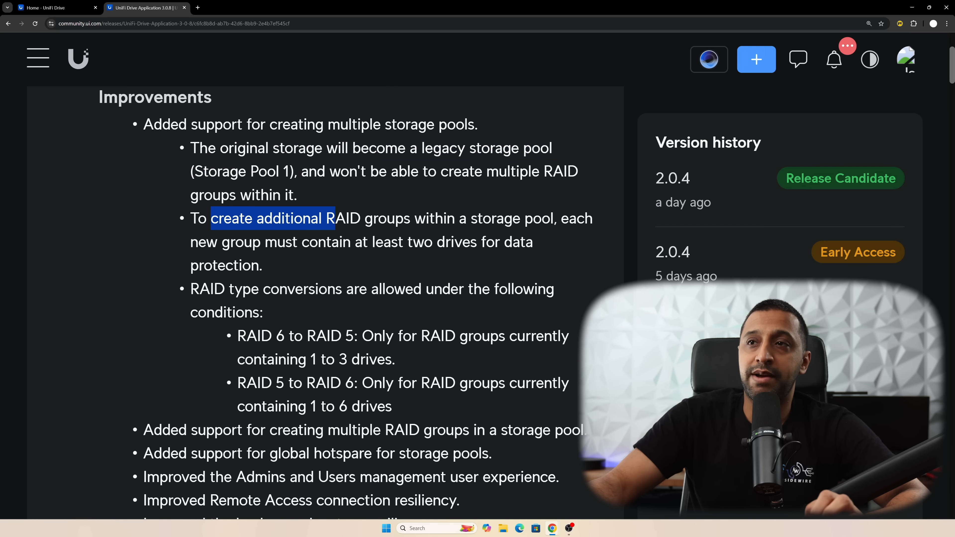
pyautogui.moveTo(333, 218); pyautogui.dragTo(285, 241)
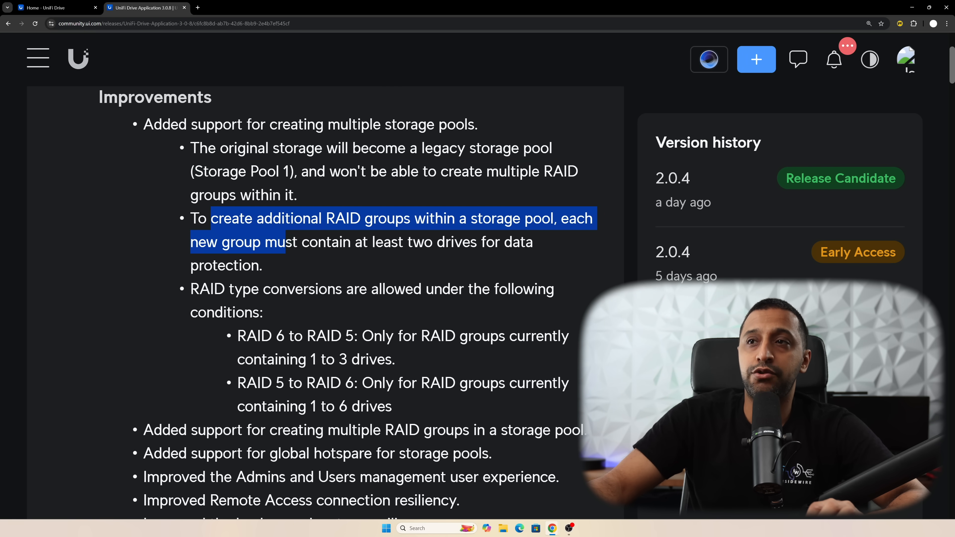
pyautogui.moveTo(284, 242); pyautogui.dragTo(478, 242)
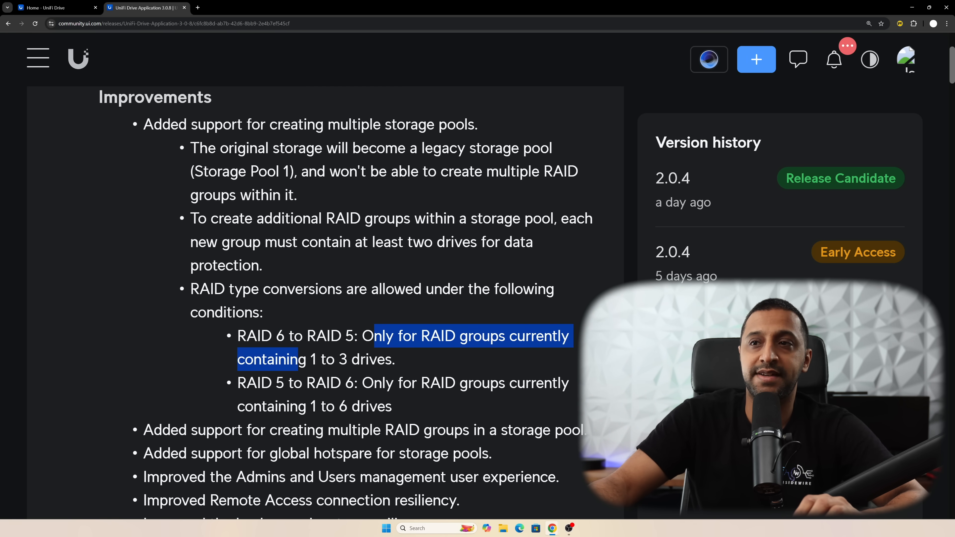
pyautogui.click(402, 347)
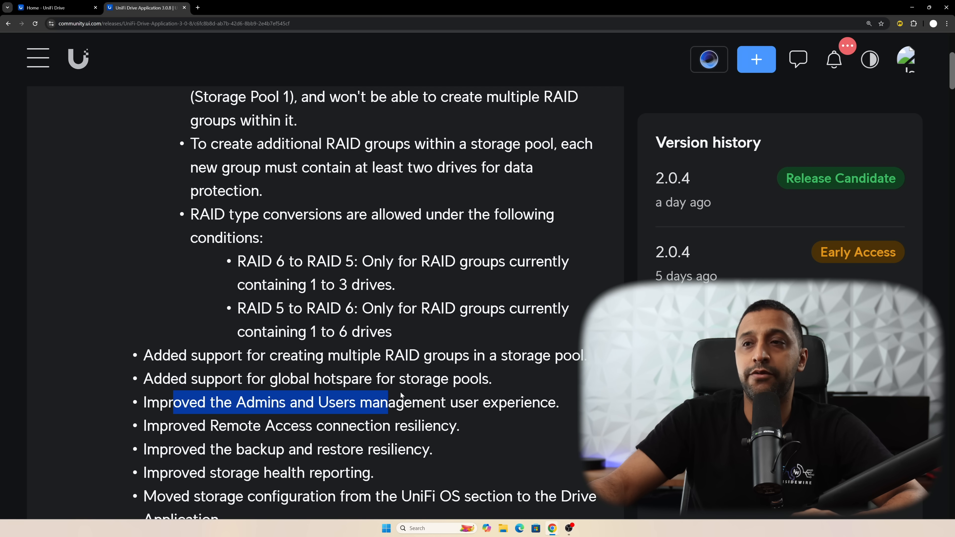
# Step: Read further down the improvements list and continue to the Updates status
pyautogui.scroll(-3)
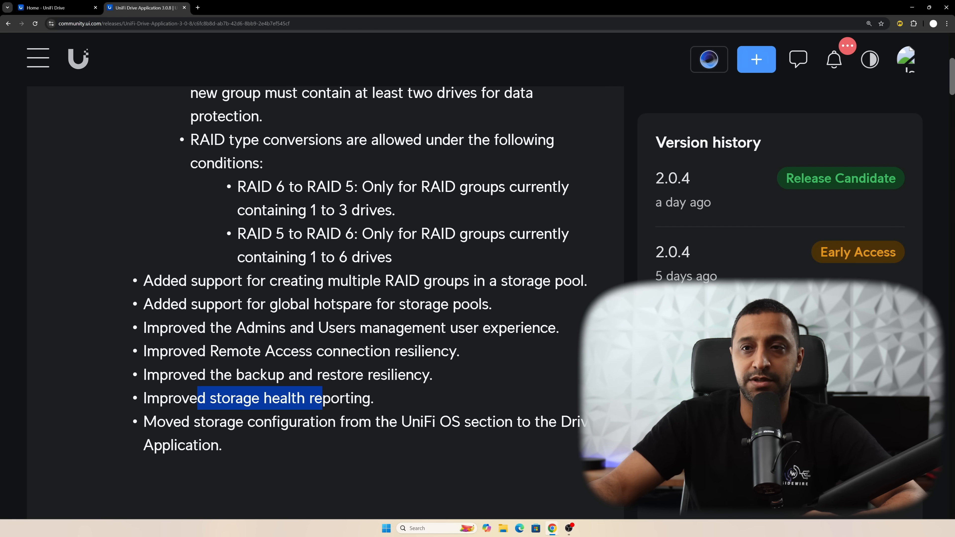
pyautogui.moveTo(197, 398); pyautogui.dragTo(452, 422)
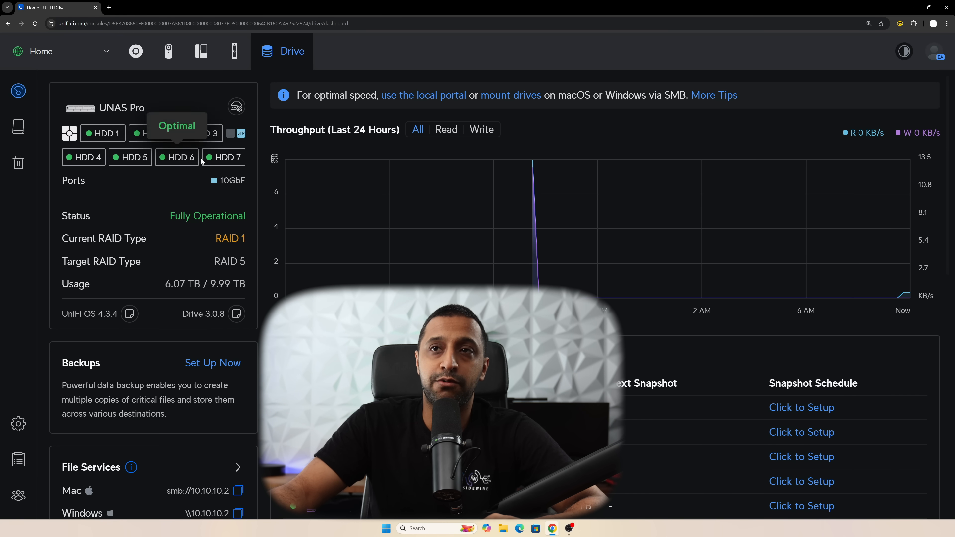
pyautogui.moveTo(200, 134)
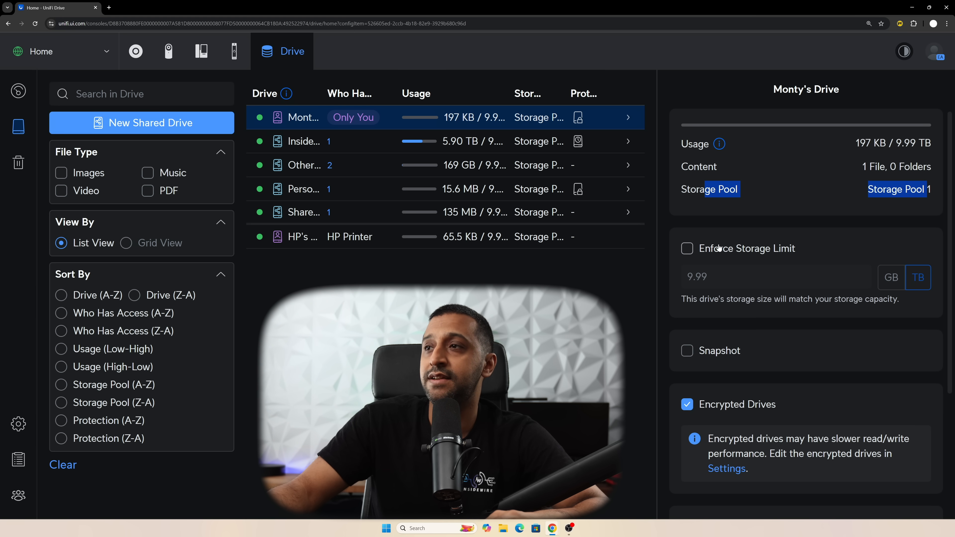
pyautogui.scroll(-3)
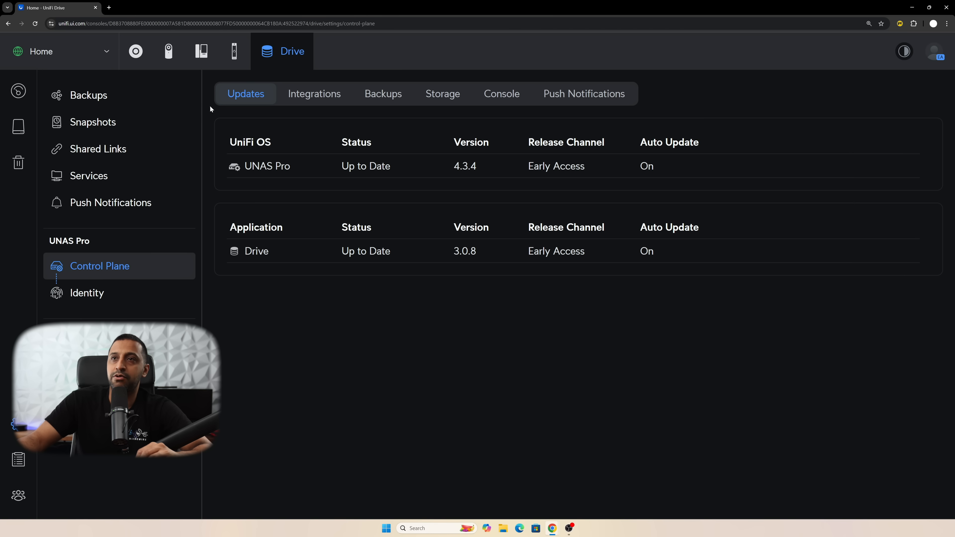
# Step: Show the Storage configuration with Storage Pool 1 and the RAID group / storage pool explanation cards
pyautogui.click(442, 93)
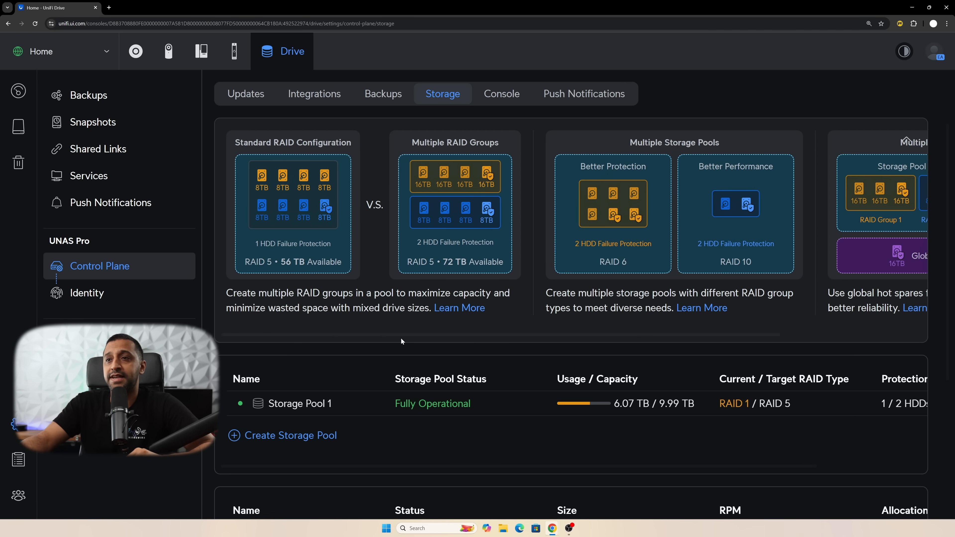
pyautogui.moveTo(333, 340)
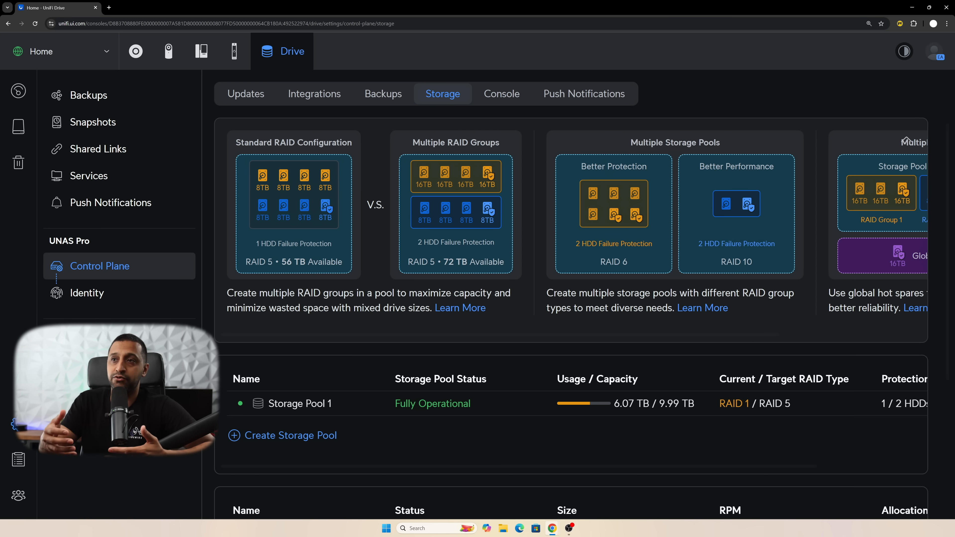
pyautogui.moveTo(415, 140)
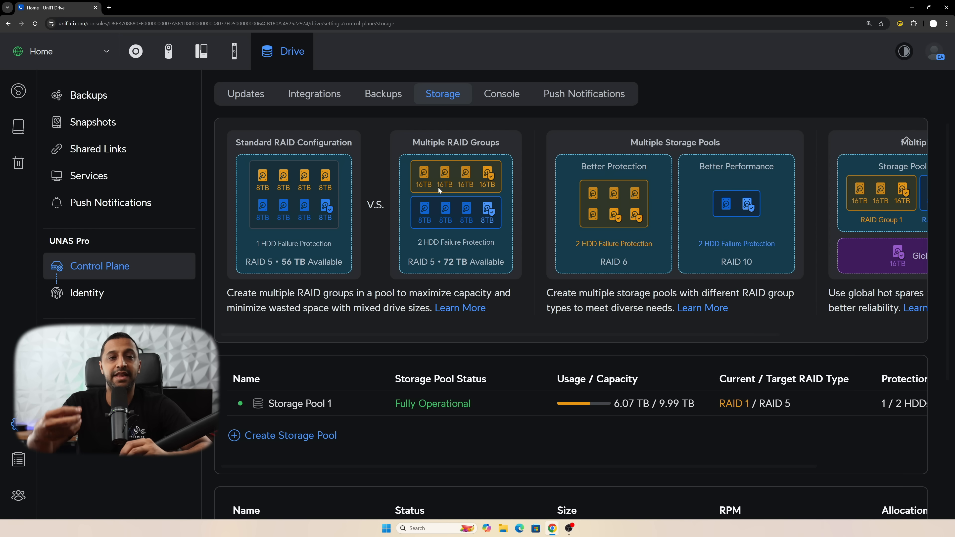
pyautogui.moveTo(523, 334)
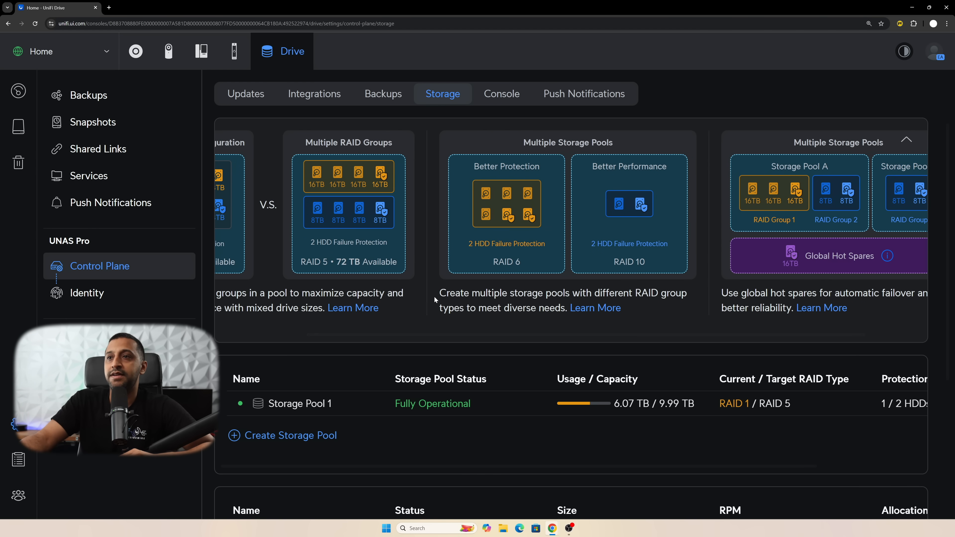
pyautogui.moveTo(439, 293); pyautogui.dragTo(478, 308)
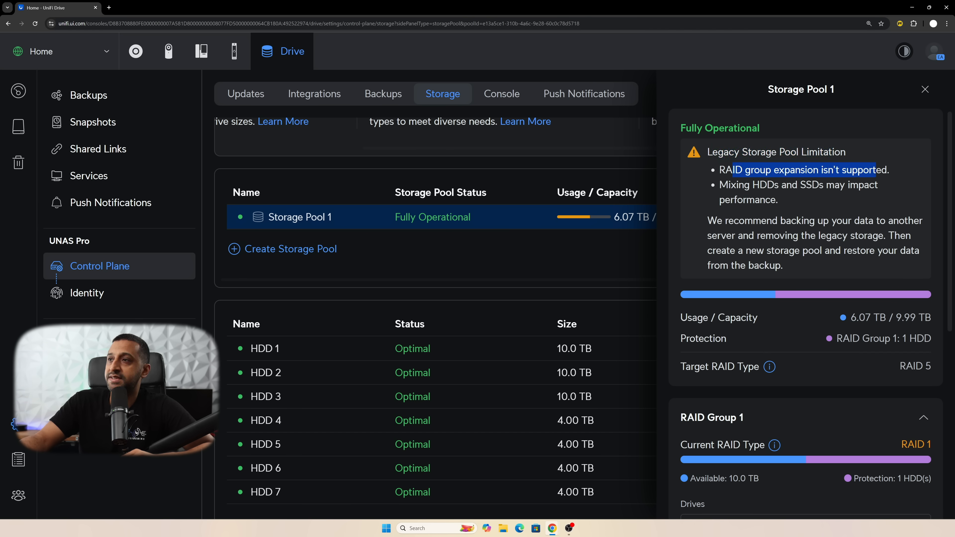
# Step: Highlight the legacy pool warning recommending a backup and recreating the storage pool
pyautogui.moveTo(743, 169); pyautogui.dragTo(828, 184)
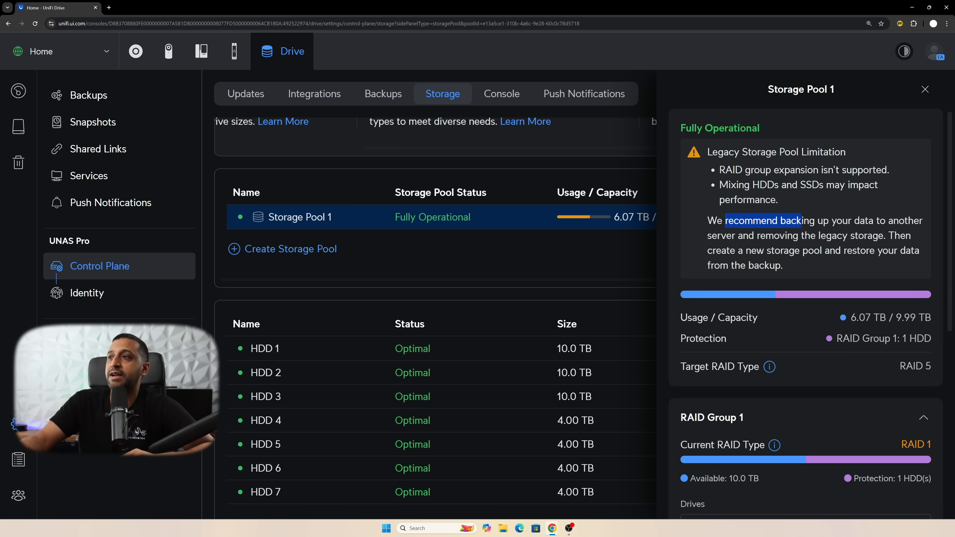
pyautogui.moveTo(801, 221); pyautogui.dragTo(786, 236)
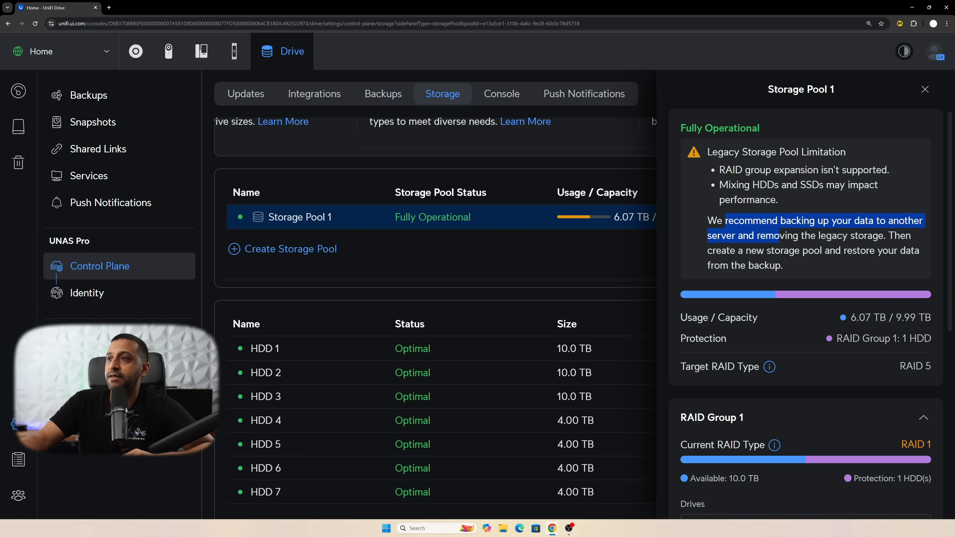
pyautogui.moveTo(762, 235); pyautogui.dragTo(877, 250)
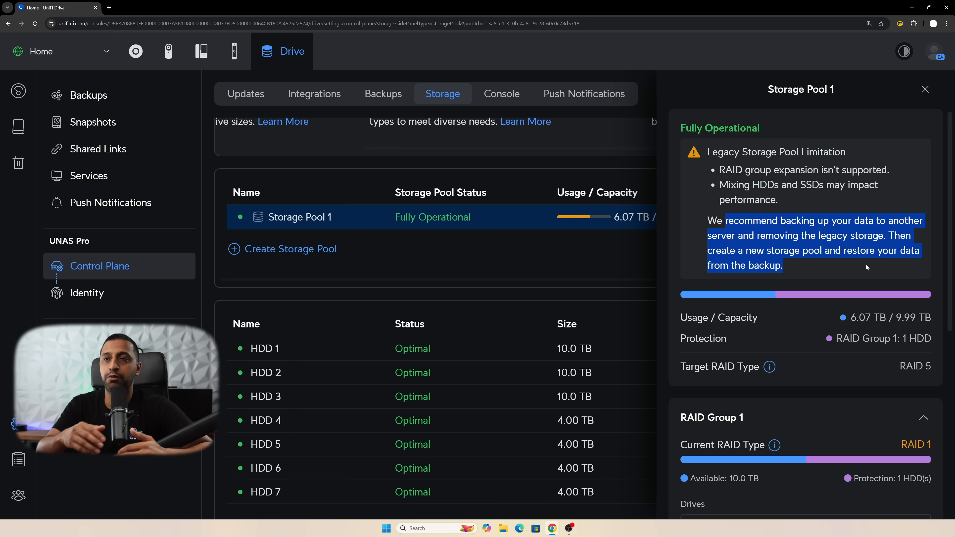
pyautogui.scroll(-3)
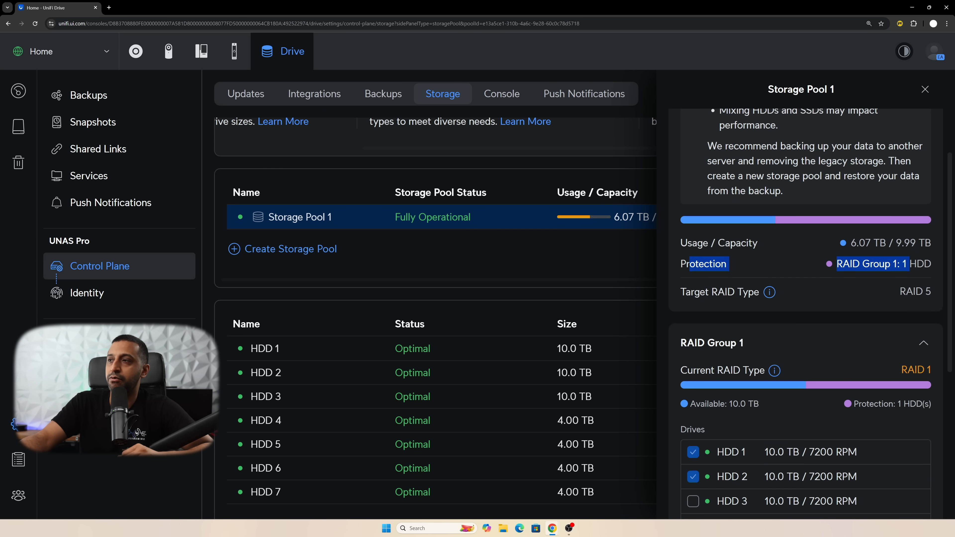
pyautogui.scroll(-3)
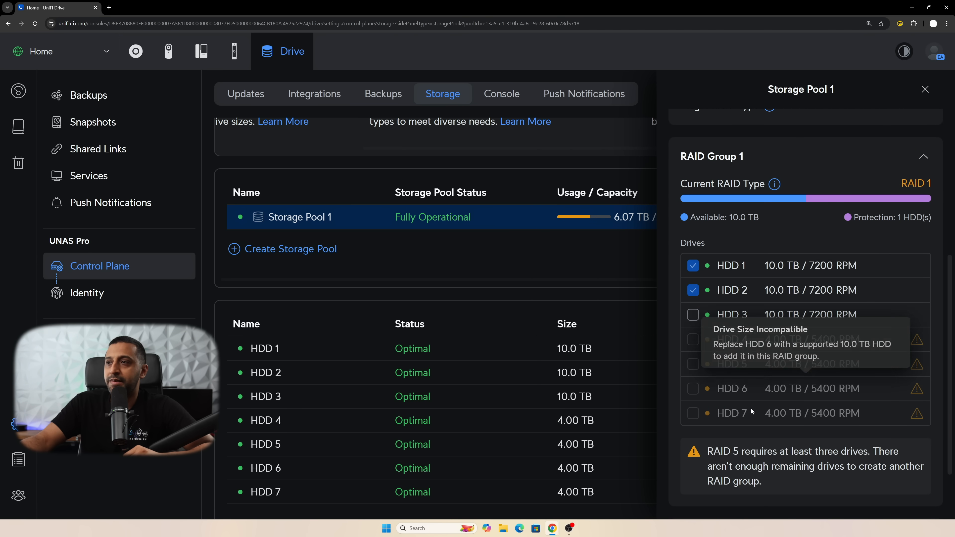
pyautogui.moveTo(821, 329)
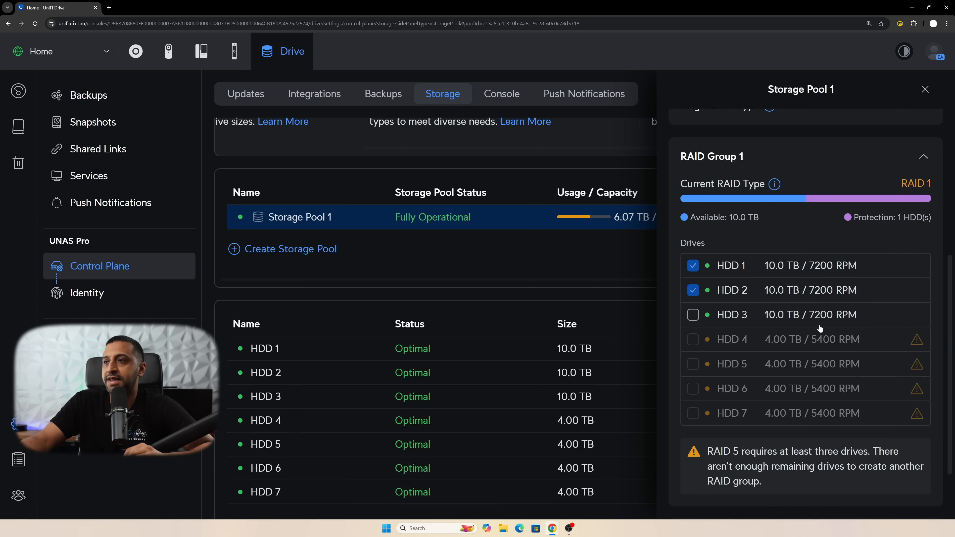
# Step: Include HDD 3 in RAID Group 1, previewing RAID 5 with 20.0 TB
pyautogui.click(693, 314)
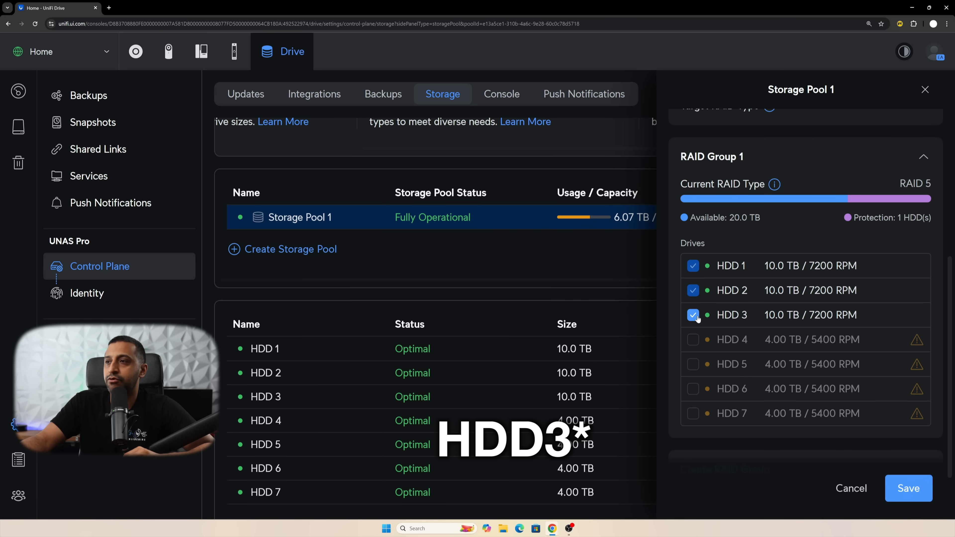
pyautogui.click(693, 315)
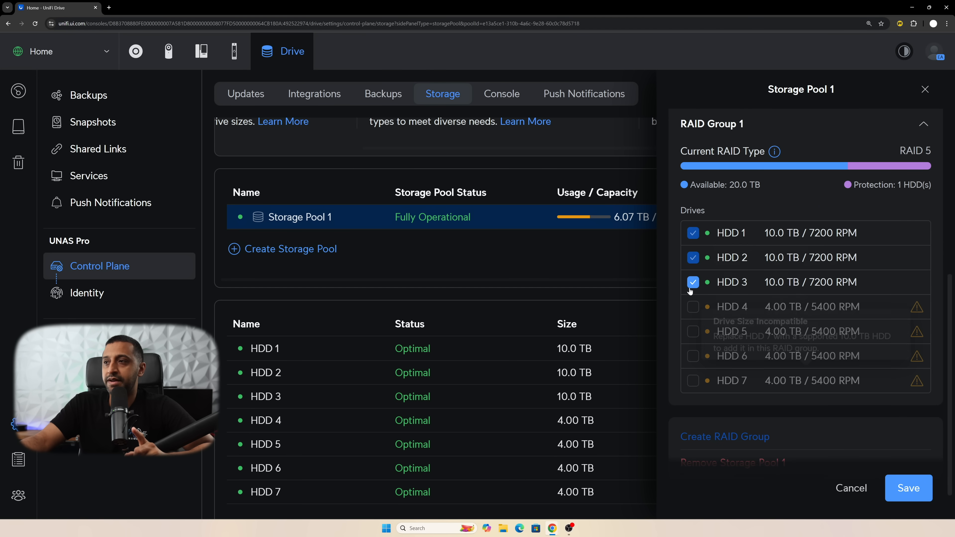
pyautogui.moveTo(768, 288)
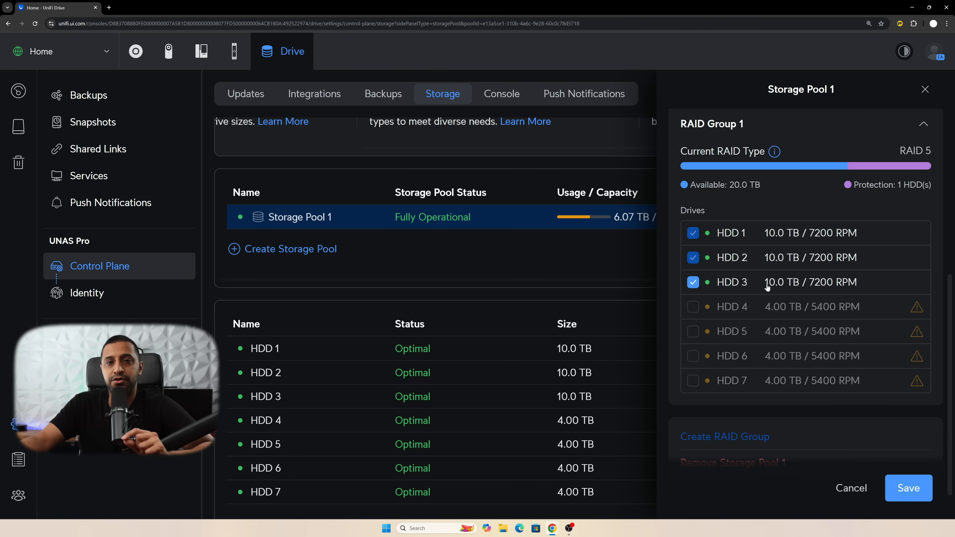
pyautogui.scroll(-3)
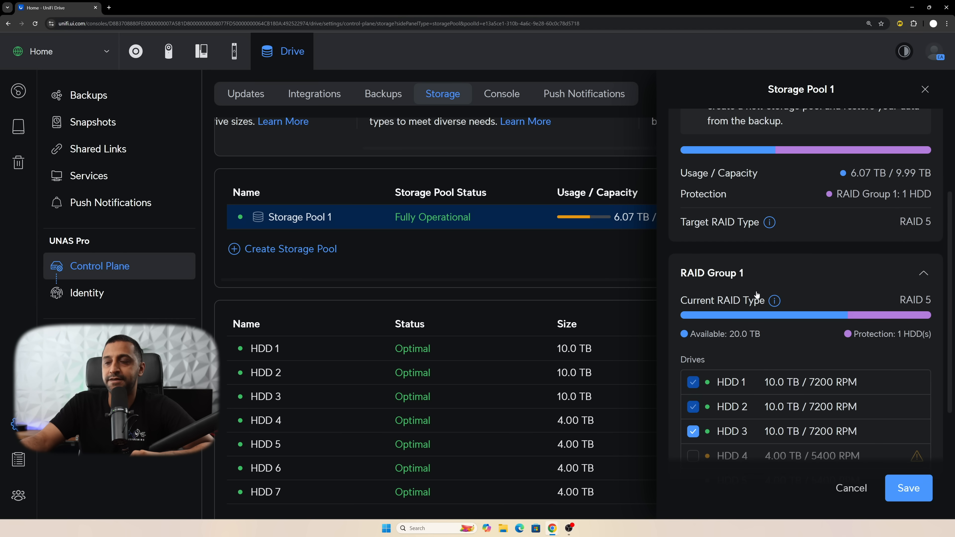
pyautogui.scroll(-3)
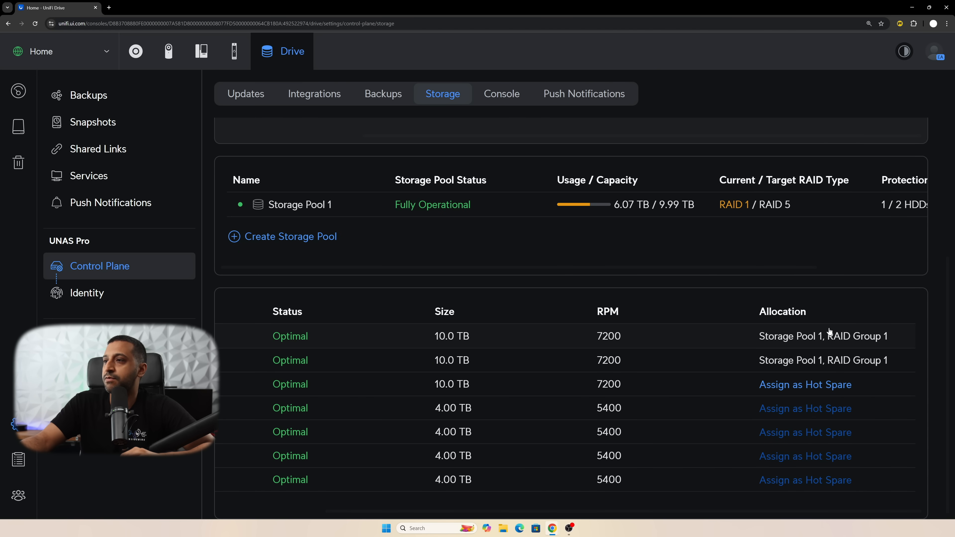
pyautogui.moveTo(885, 340)
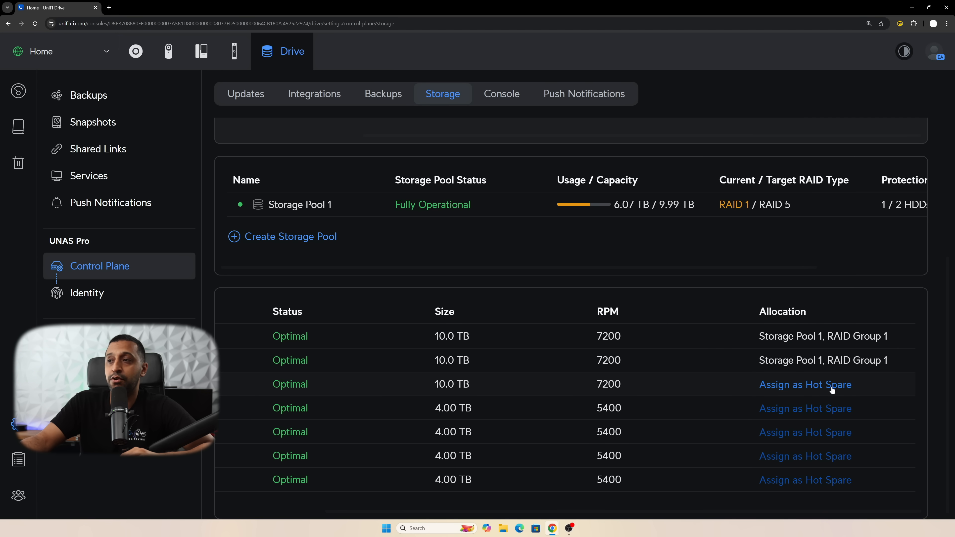
# Step: Start a new storage pool and select the four 4 TB drives HDD 4–7 for its RAID group
pyautogui.click(290, 236)
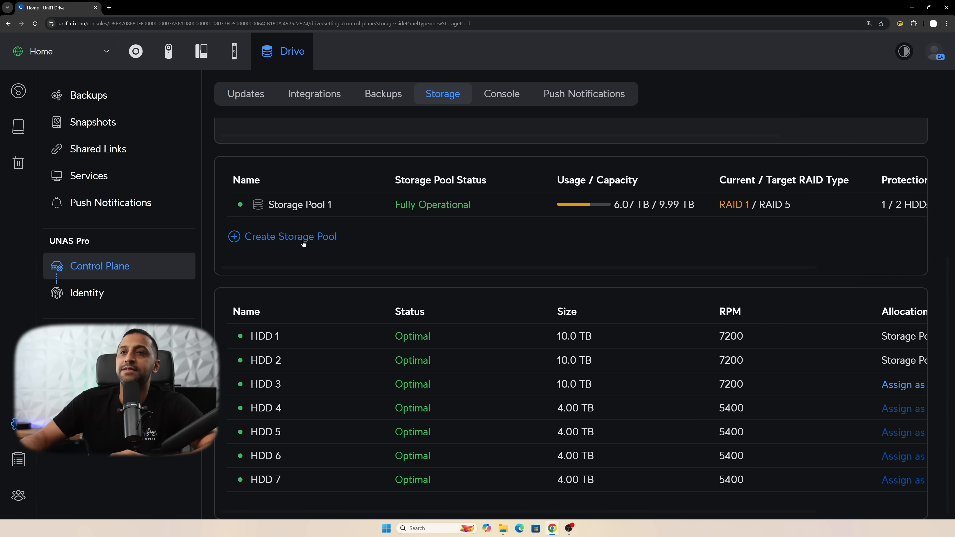
pyautogui.click(290, 236)
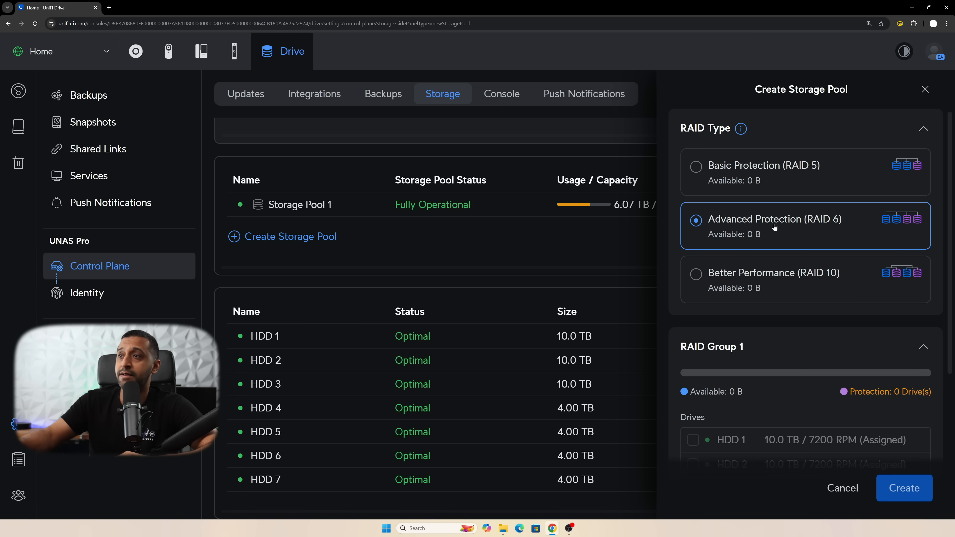
pyautogui.click(696, 273)
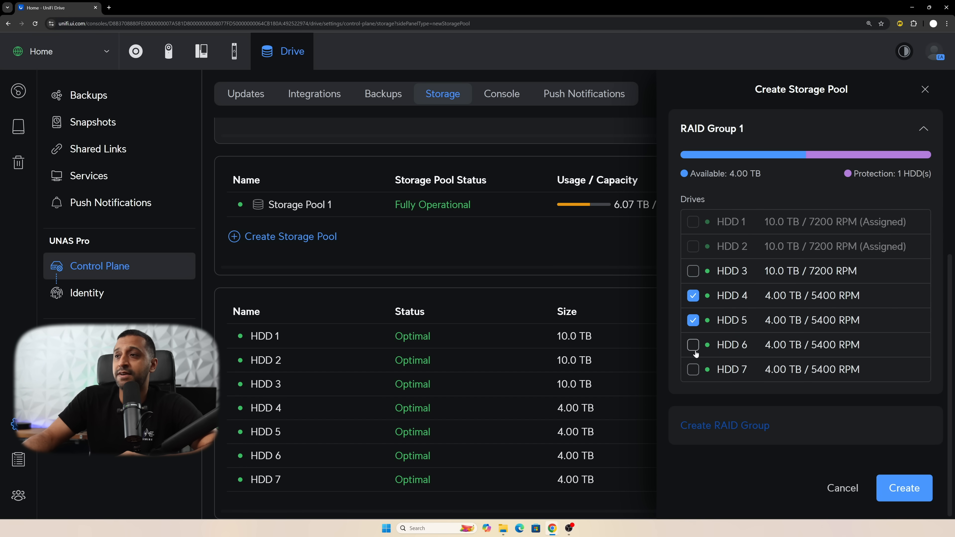
pyautogui.click(693, 296)
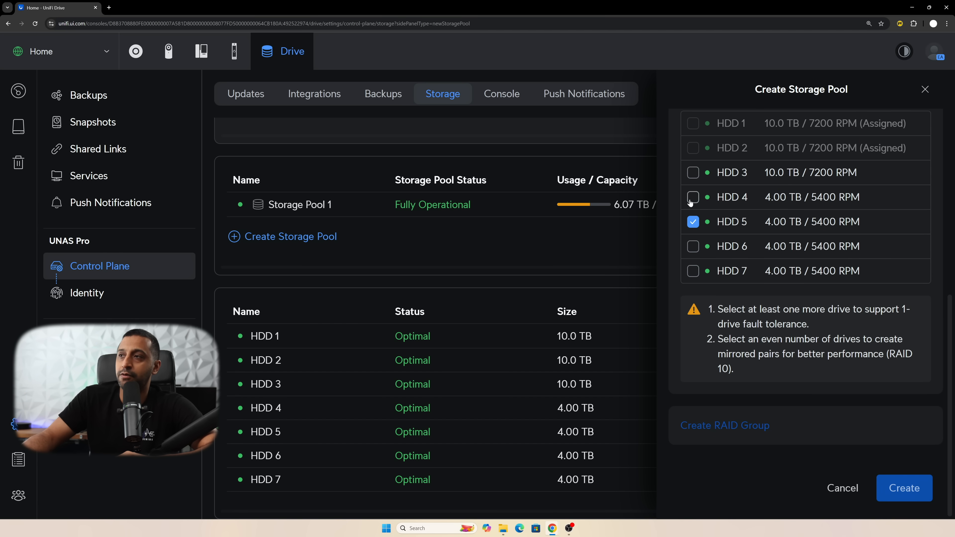
pyautogui.click(692, 198)
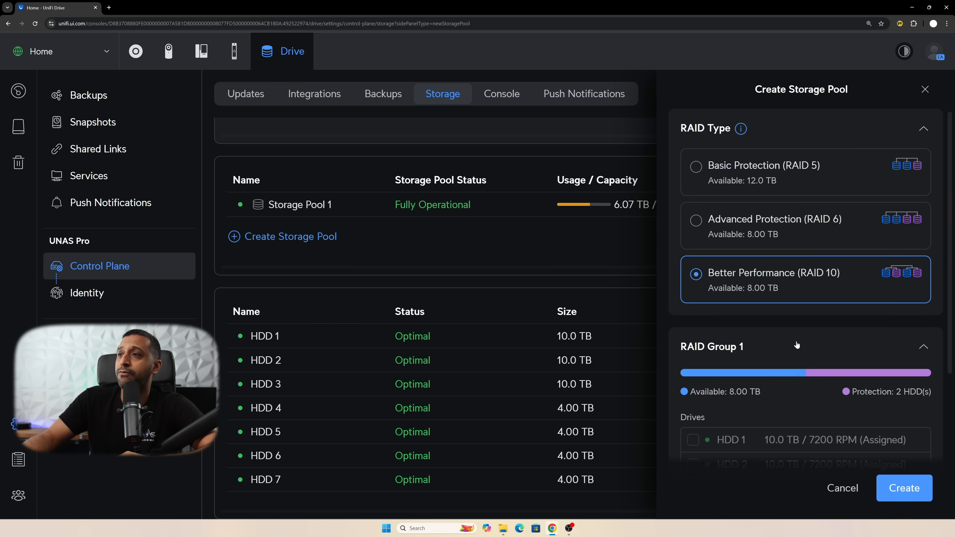
pyautogui.moveTo(716, 187)
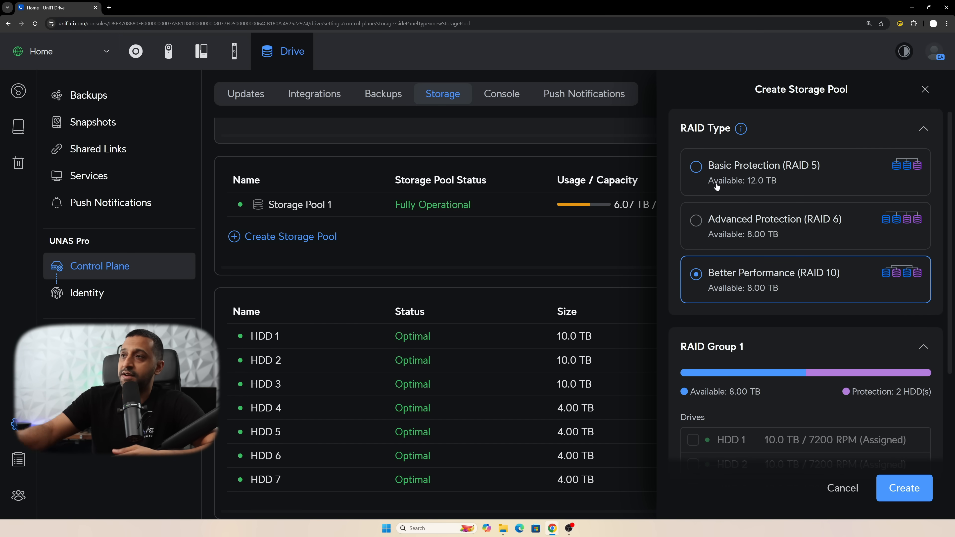
# Step: Compare Basic (RAID 5), Advanced (RAID 6) and Better Performance (RAID 10) capacities, ending on RAID 10
pyautogui.click(696, 166)
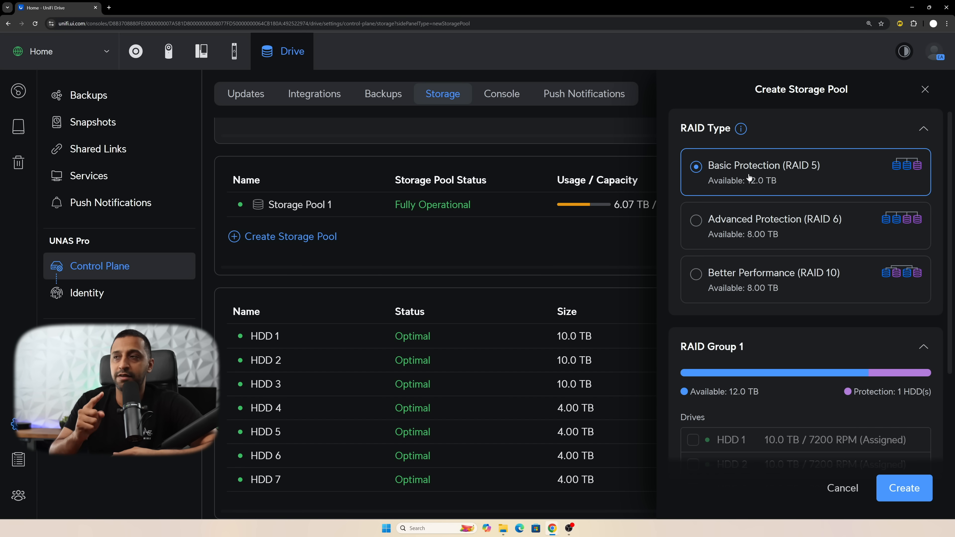
pyautogui.click(696, 221)
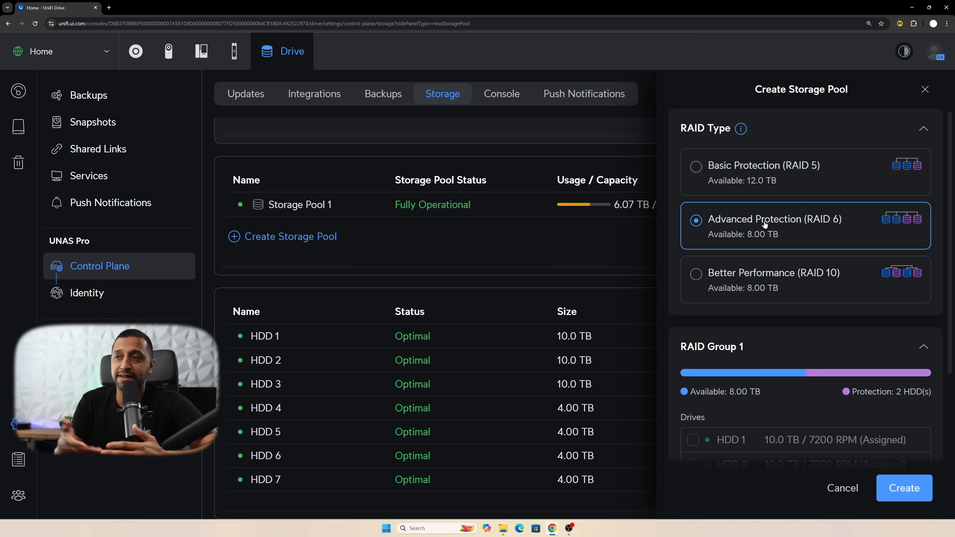
pyautogui.click(694, 273)
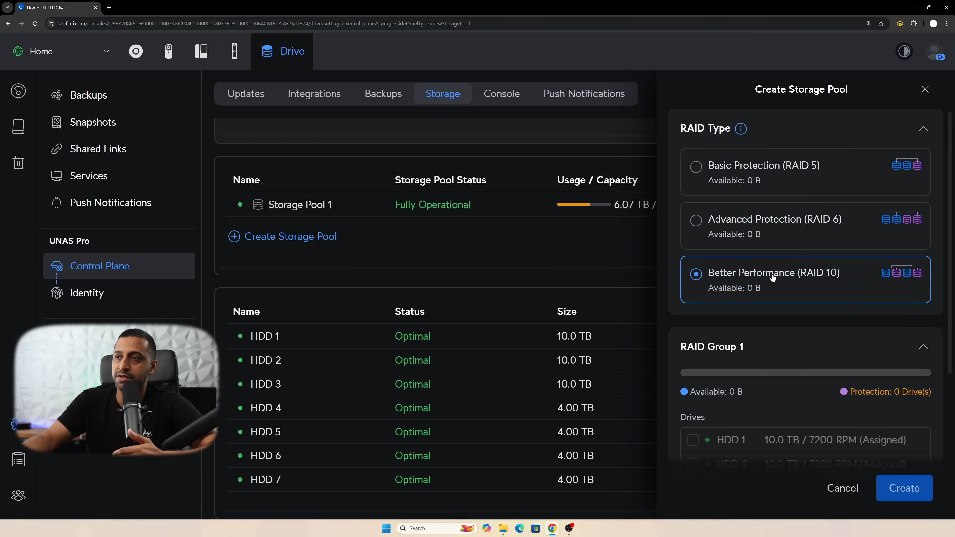
pyautogui.moveTo(762, 283)
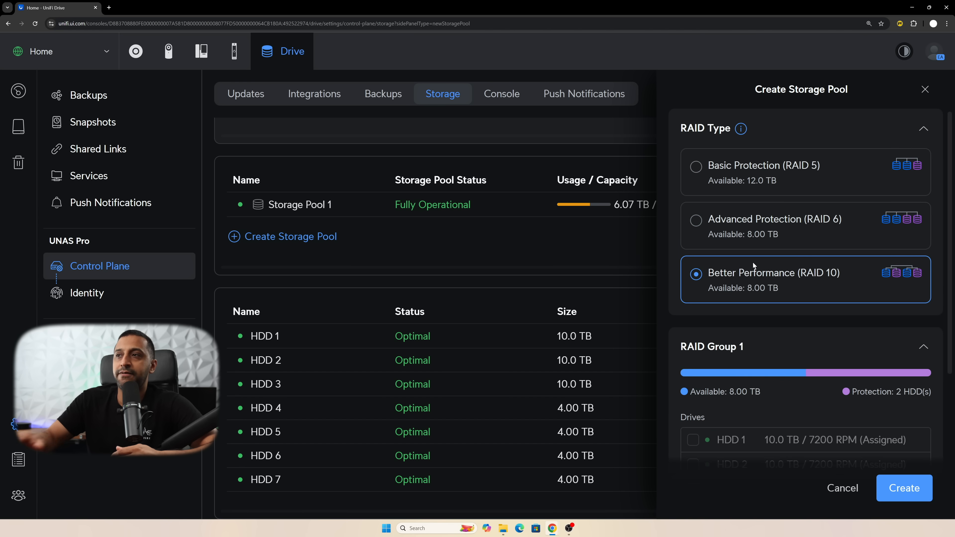
pyautogui.moveTo(753, 224)
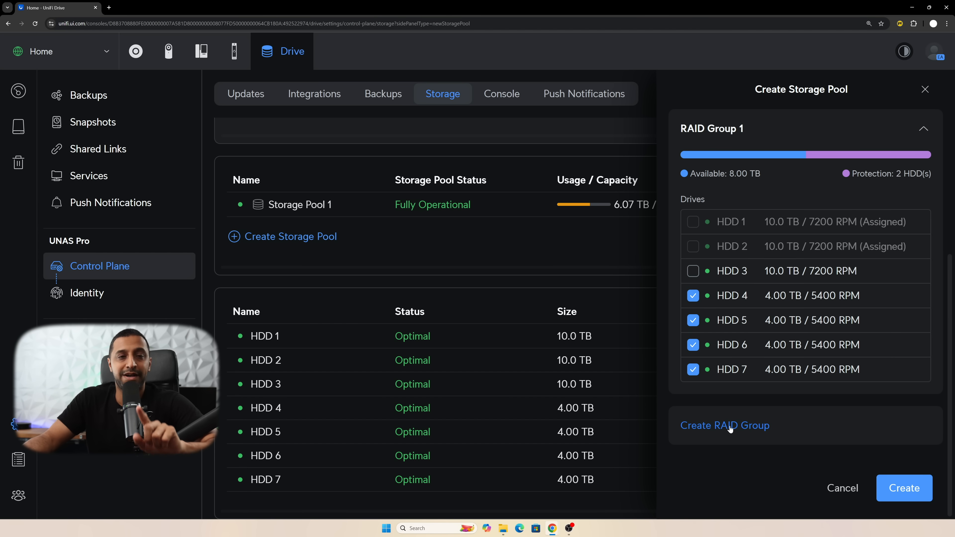
# Step: Add a second RAID group and try reassigning the 4 TB drives between the two groups
pyautogui.click(725, 426)
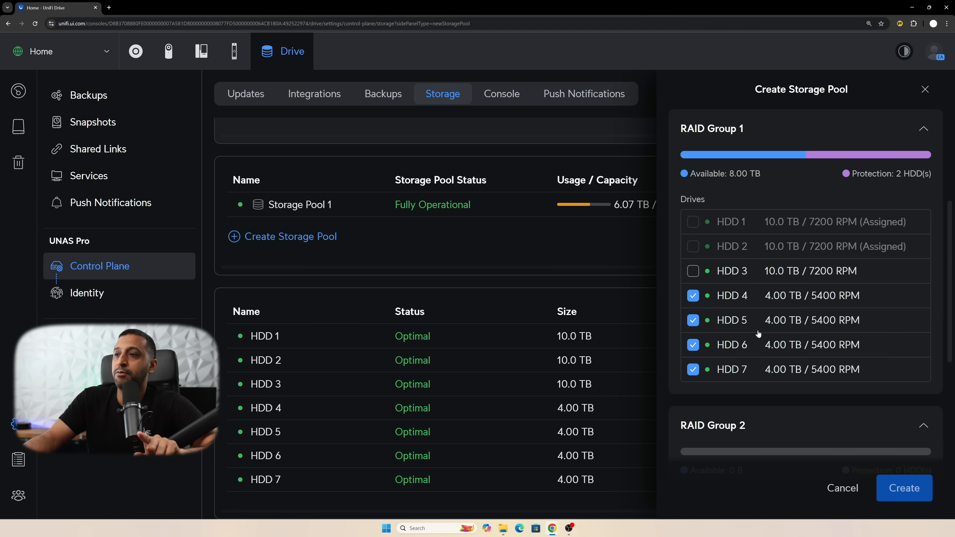
pyautogui.click(692, 369)
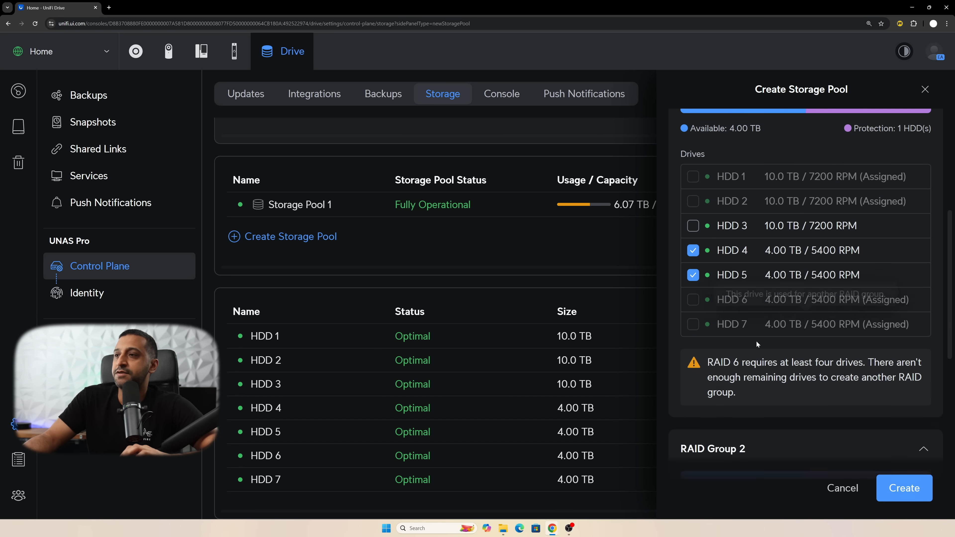
pyautogui.scroll(-3)
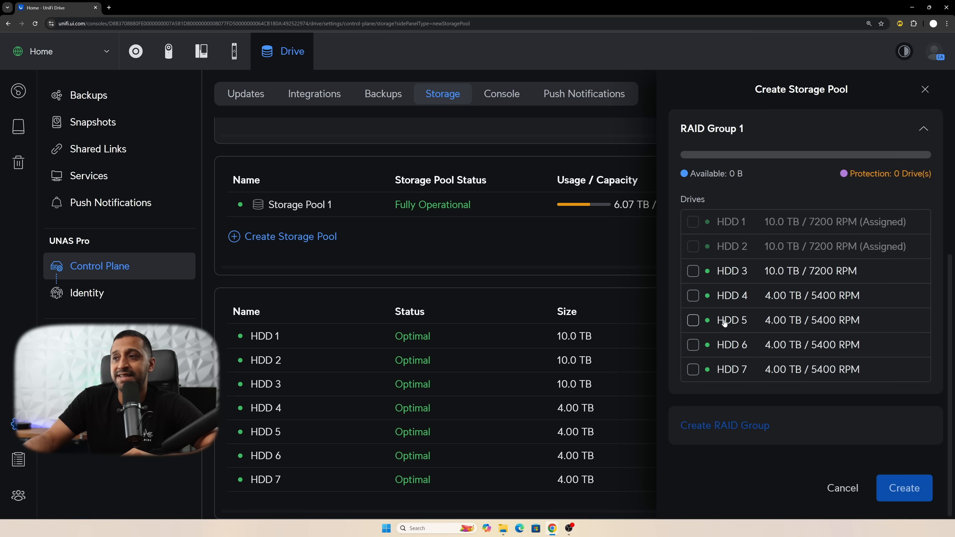
pyautogui.click(693, 319)
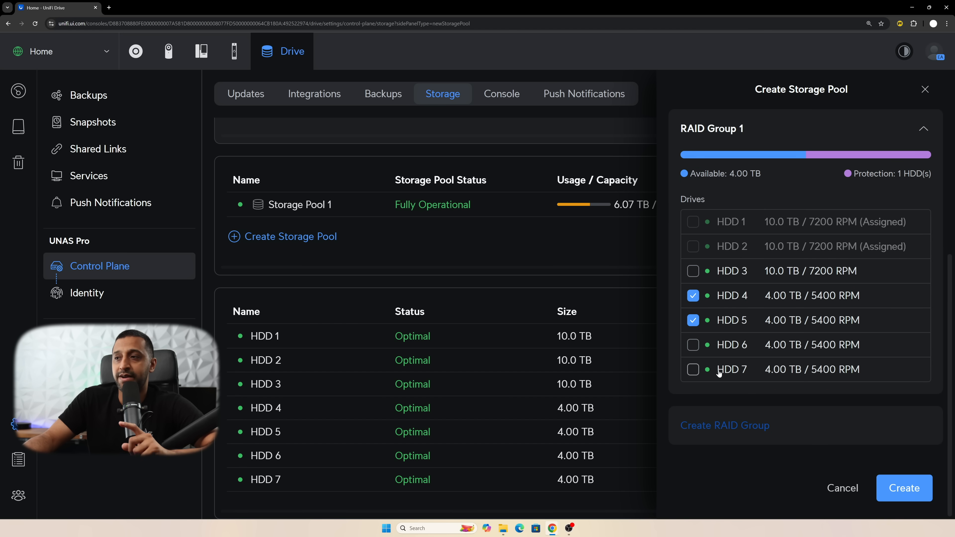
# Step: Find RAID 10 allows only one group and leave HDD 4, 5 and 6 selected in RAID Group 1
pyautogui.click(693, 345)
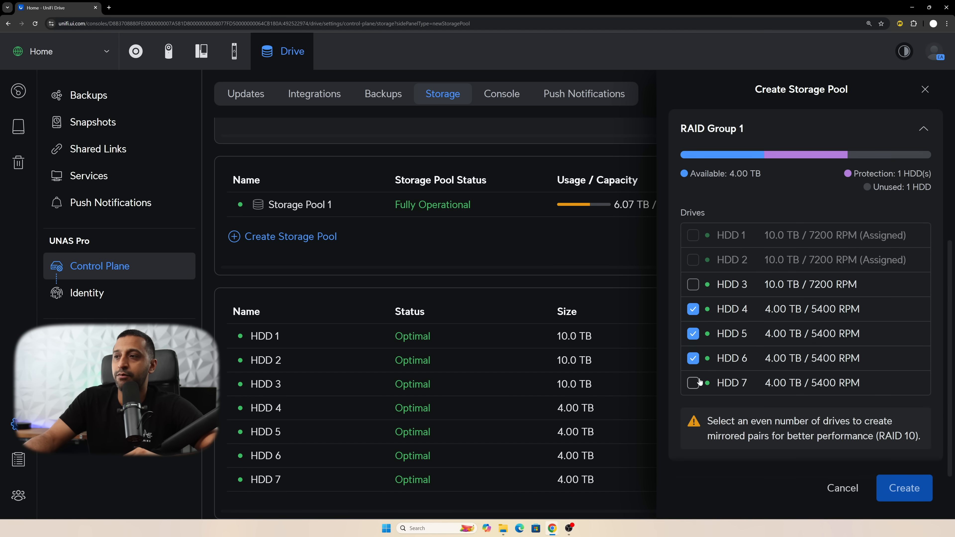
pyautogui.click(693, 382)
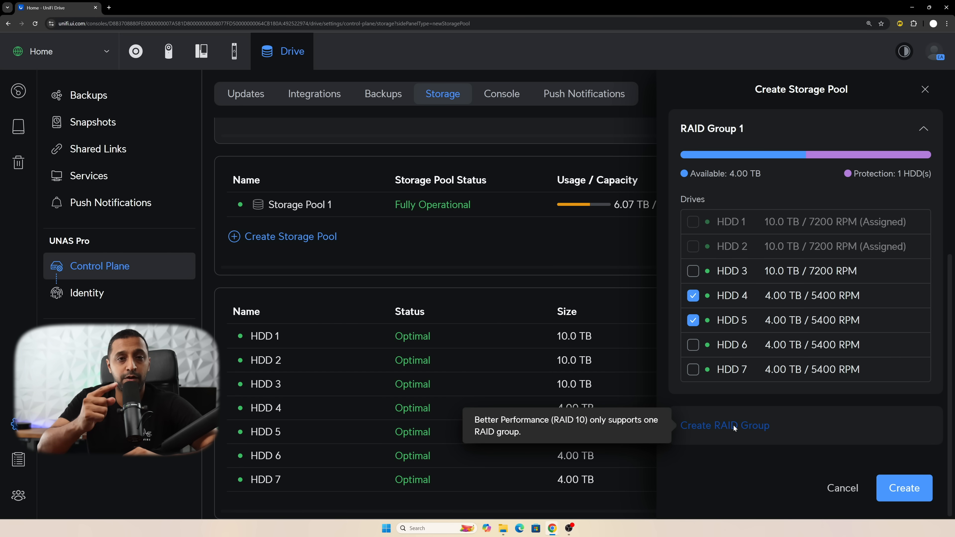
pyautogui.click(692, 358)
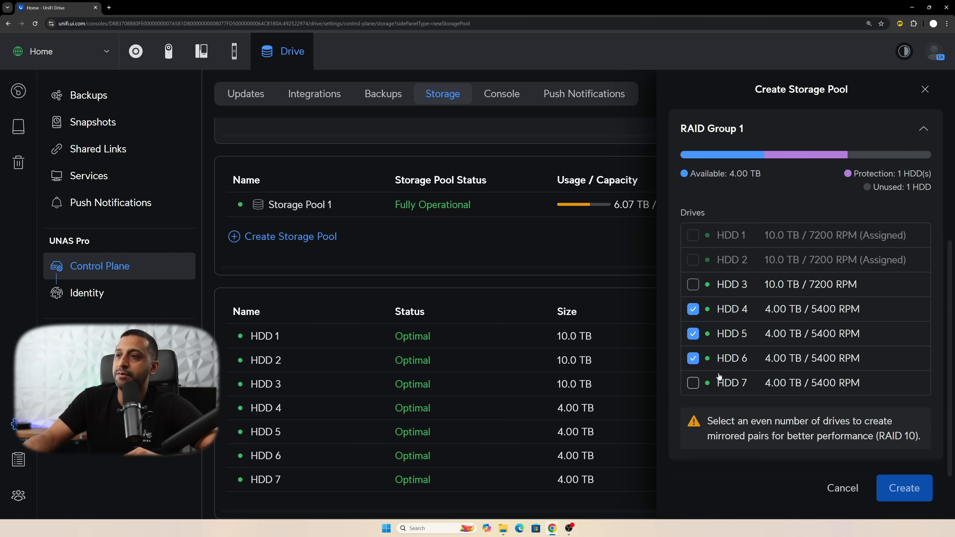
pyautogui.click(692, 333)
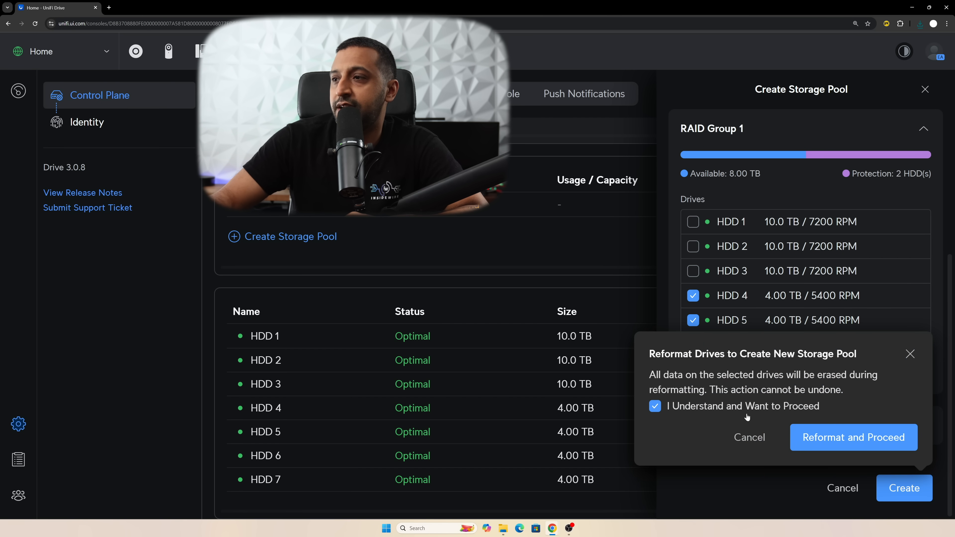
# Step: Confirm Reformat and Proceed to create Storage Pool 2 as RAID 6 on the 4 TB drives
pyautogui.click(852, 437)
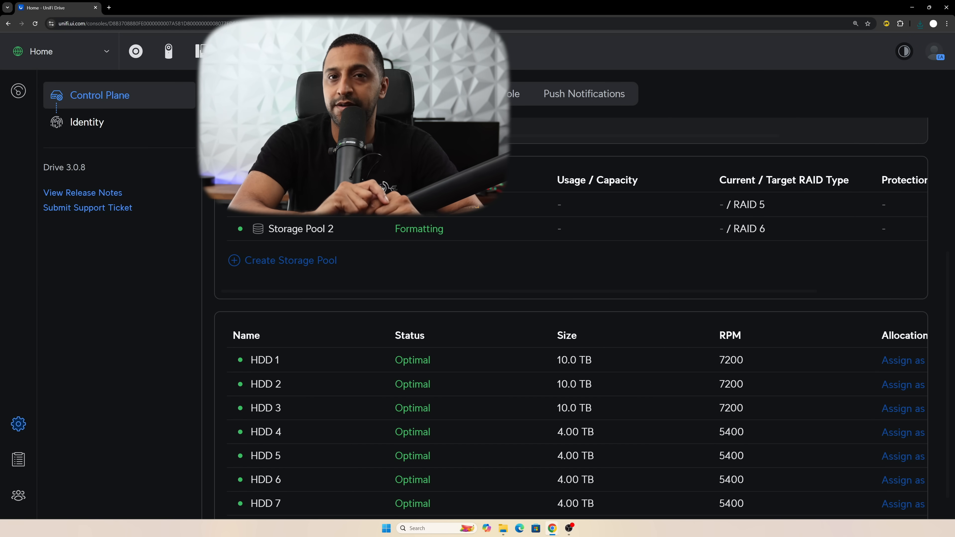
pyautogui.click(300, 205)
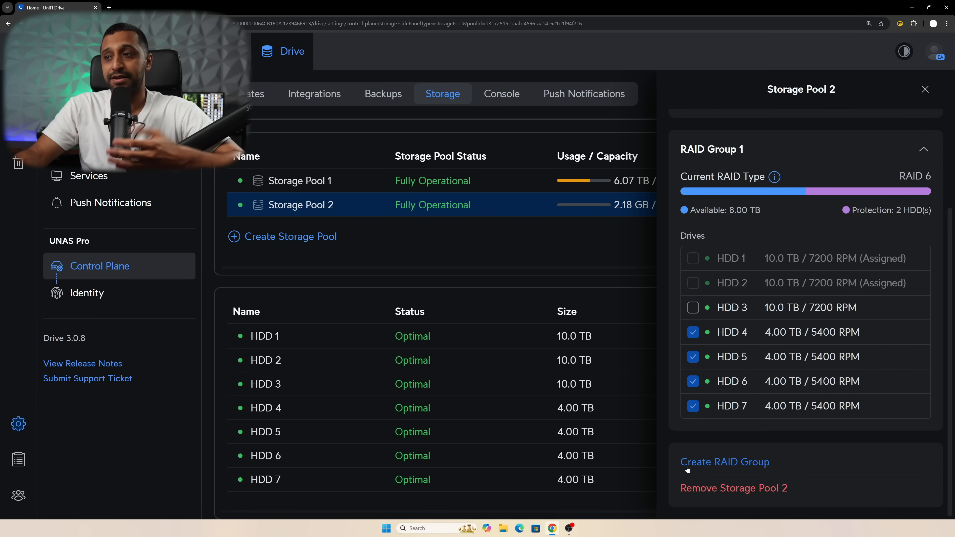
pyautogui.moveTo(725, 495)
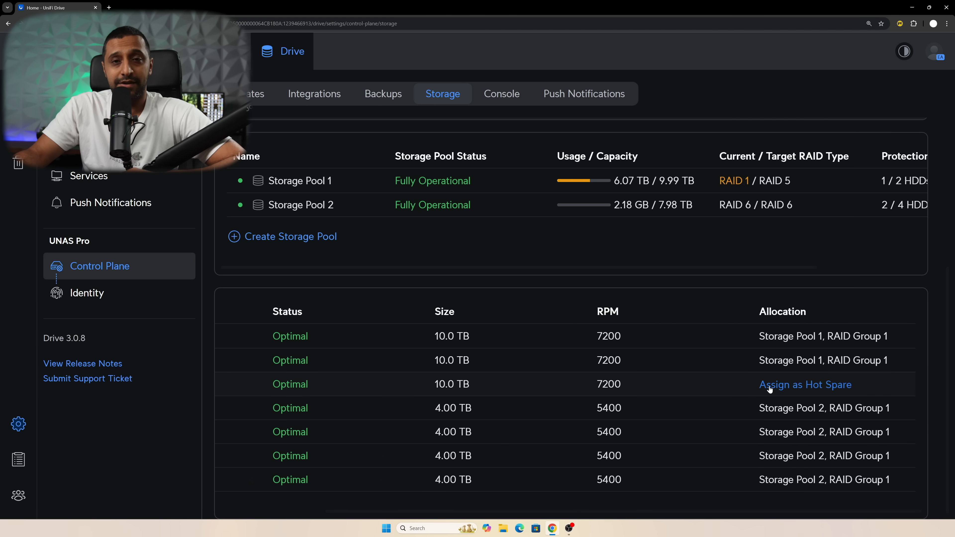
# Step: Assign HDD 3 as the global hot spare and begin adding a new shared drive
pyautogui.click(805, 384)
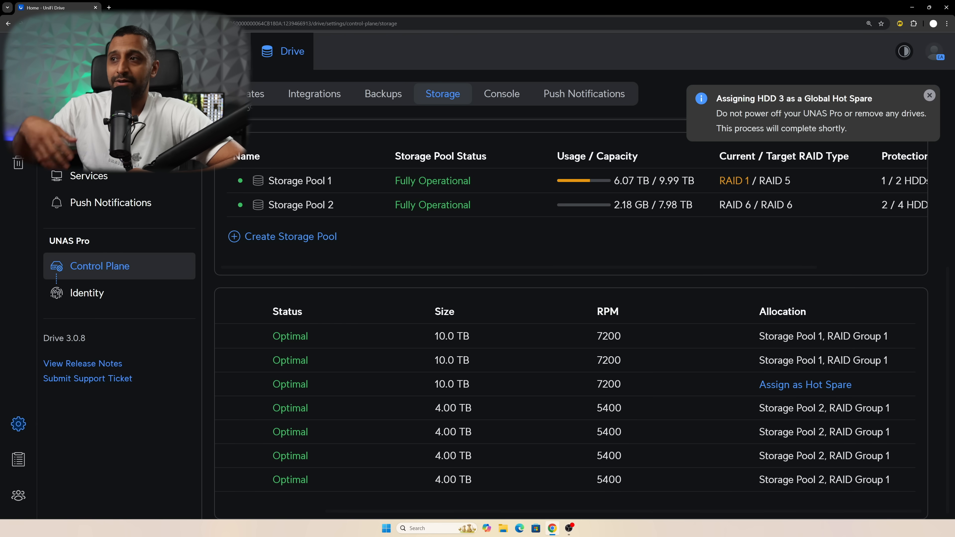
pyautogui.click(805, 385)
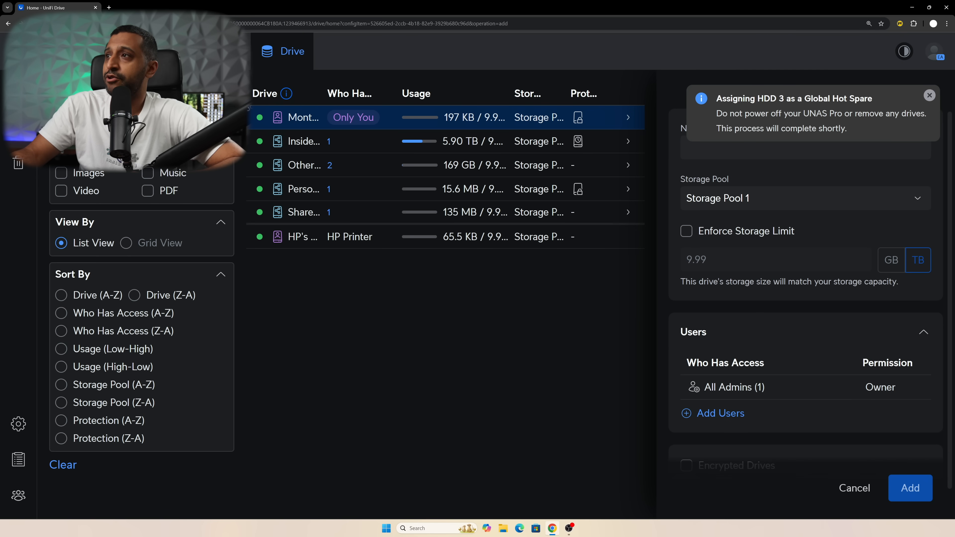
# Step: Add a shared drive named IWDEMO stored on Storage Pool 2
pyautogui.click(804, 198)
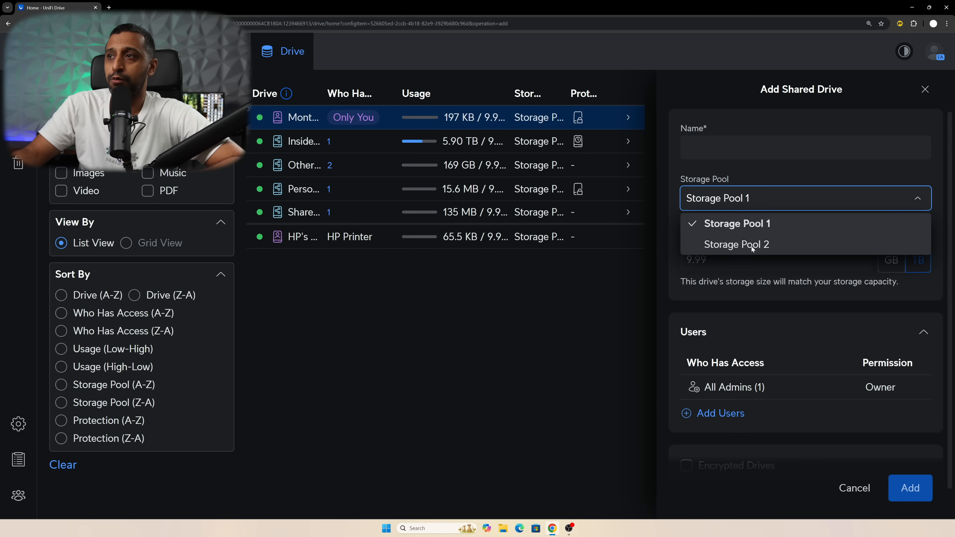
pyautogui.click(736, 244)
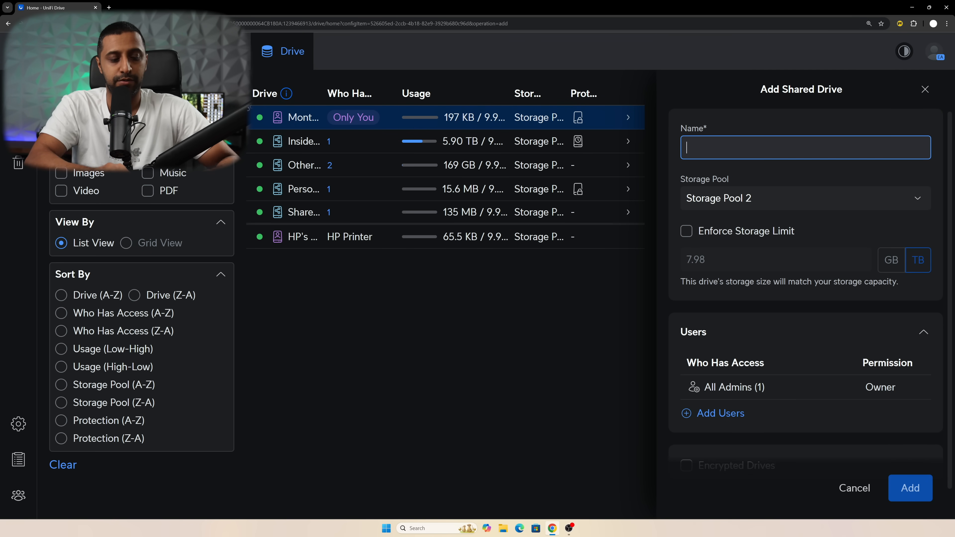
pyautogui.write('IWDEMO')
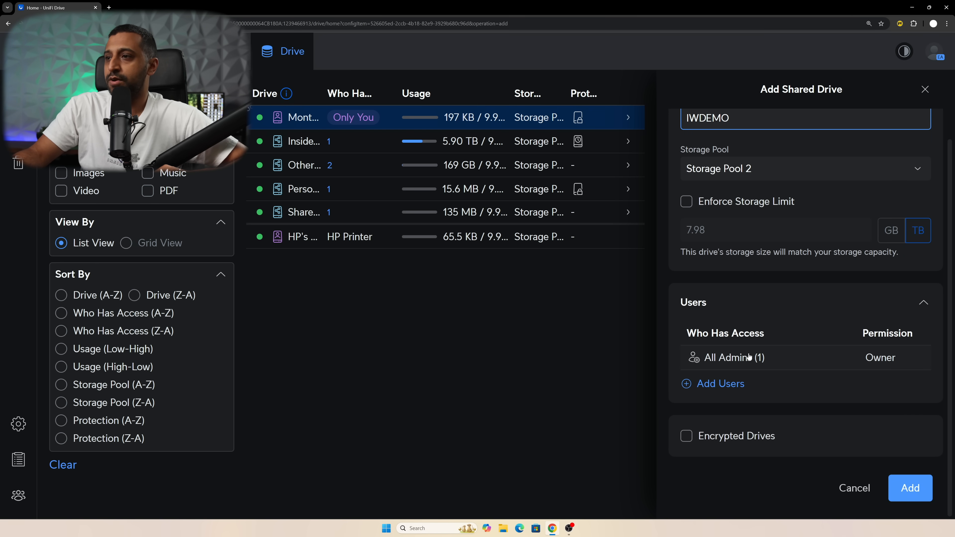
pyautogui.click(804, 169)
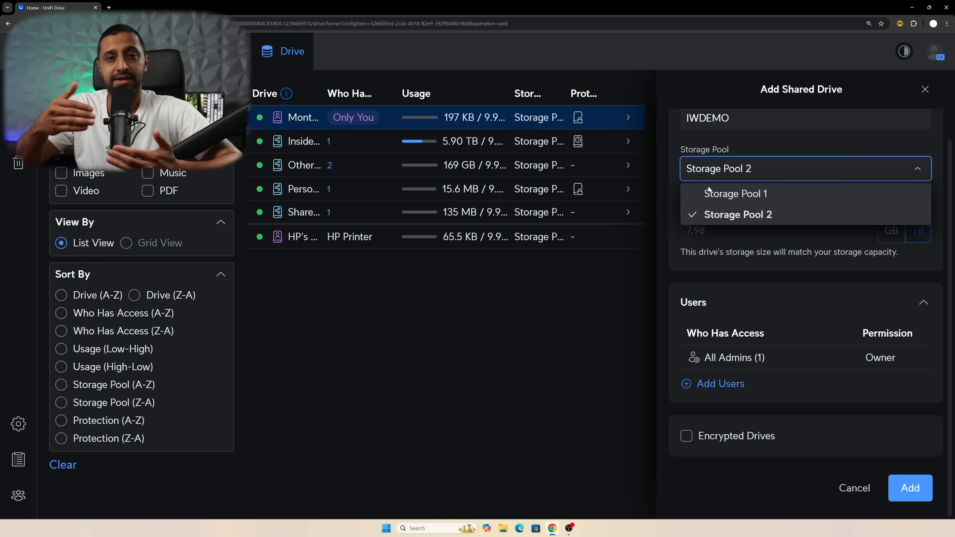
pyautogui.click(909, 488)
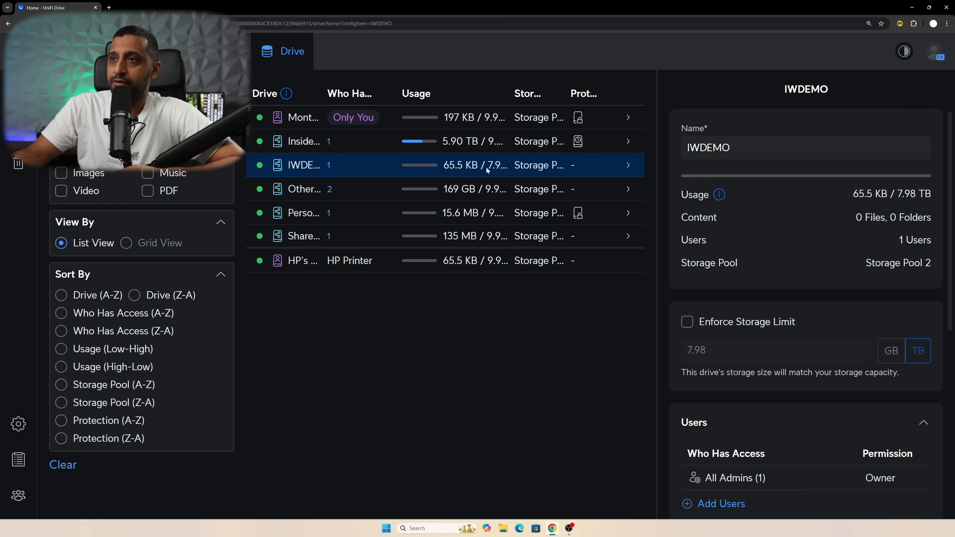
pyautogui.moveTo(693, 363)
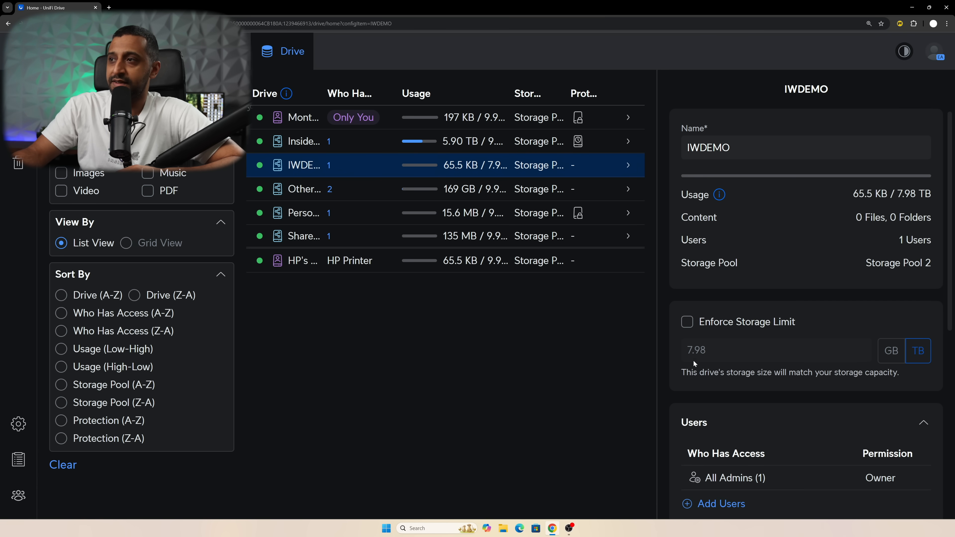
# Step: Enable Enforce Storage Limit on IWDEMO and enter 50 GB
pyautogui.click(687, 322)
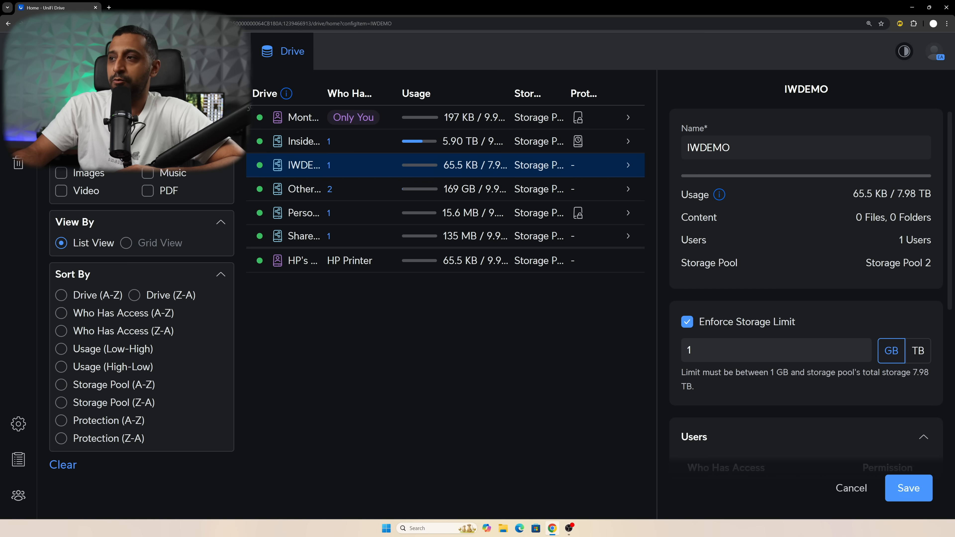
pyautogui.write('50')
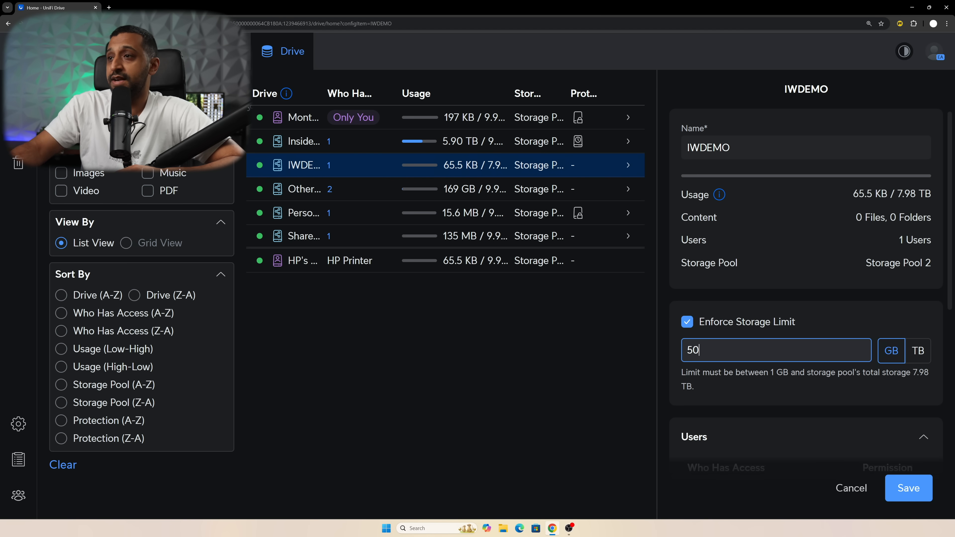